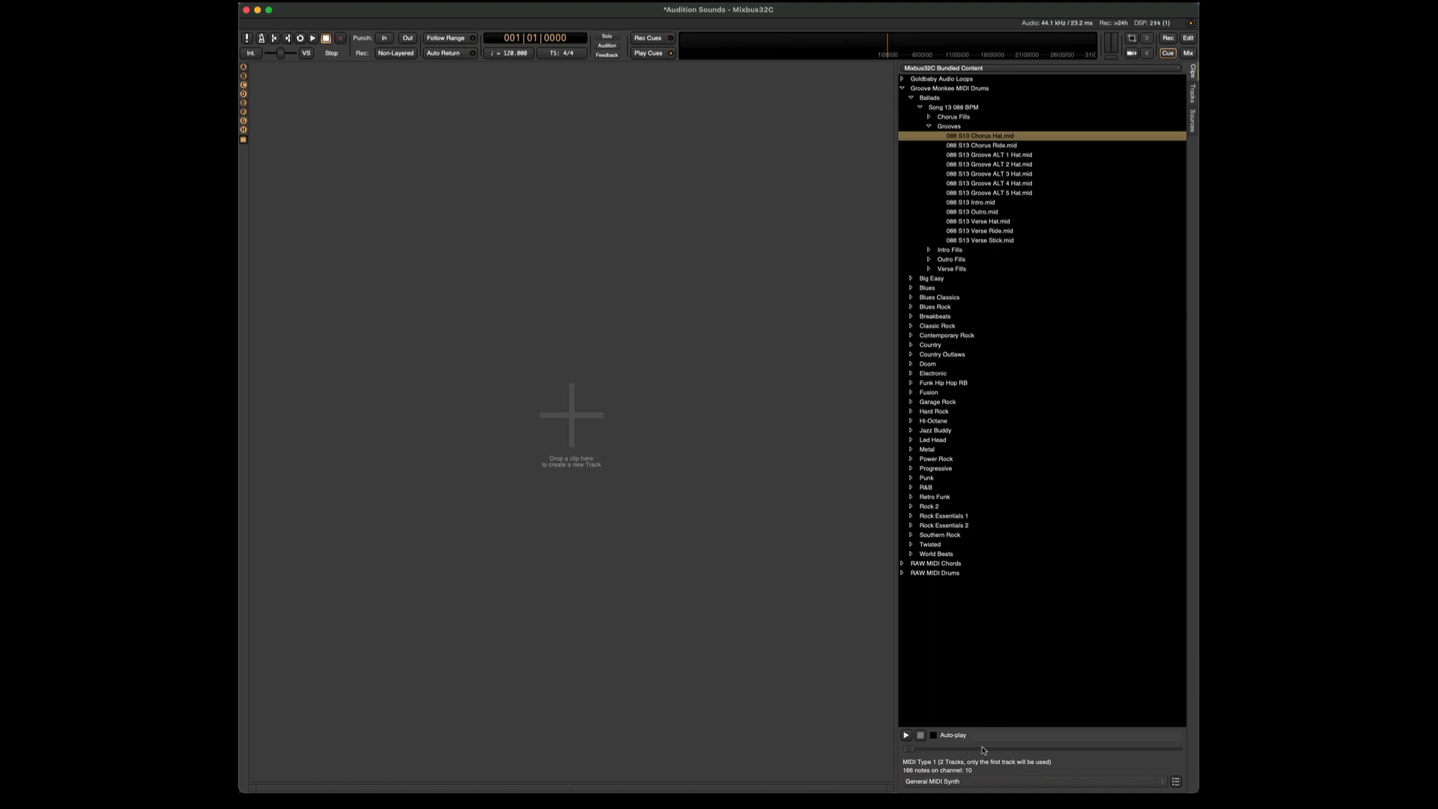
{"action": "mouse_move", "coordinate": [1002, 741]}
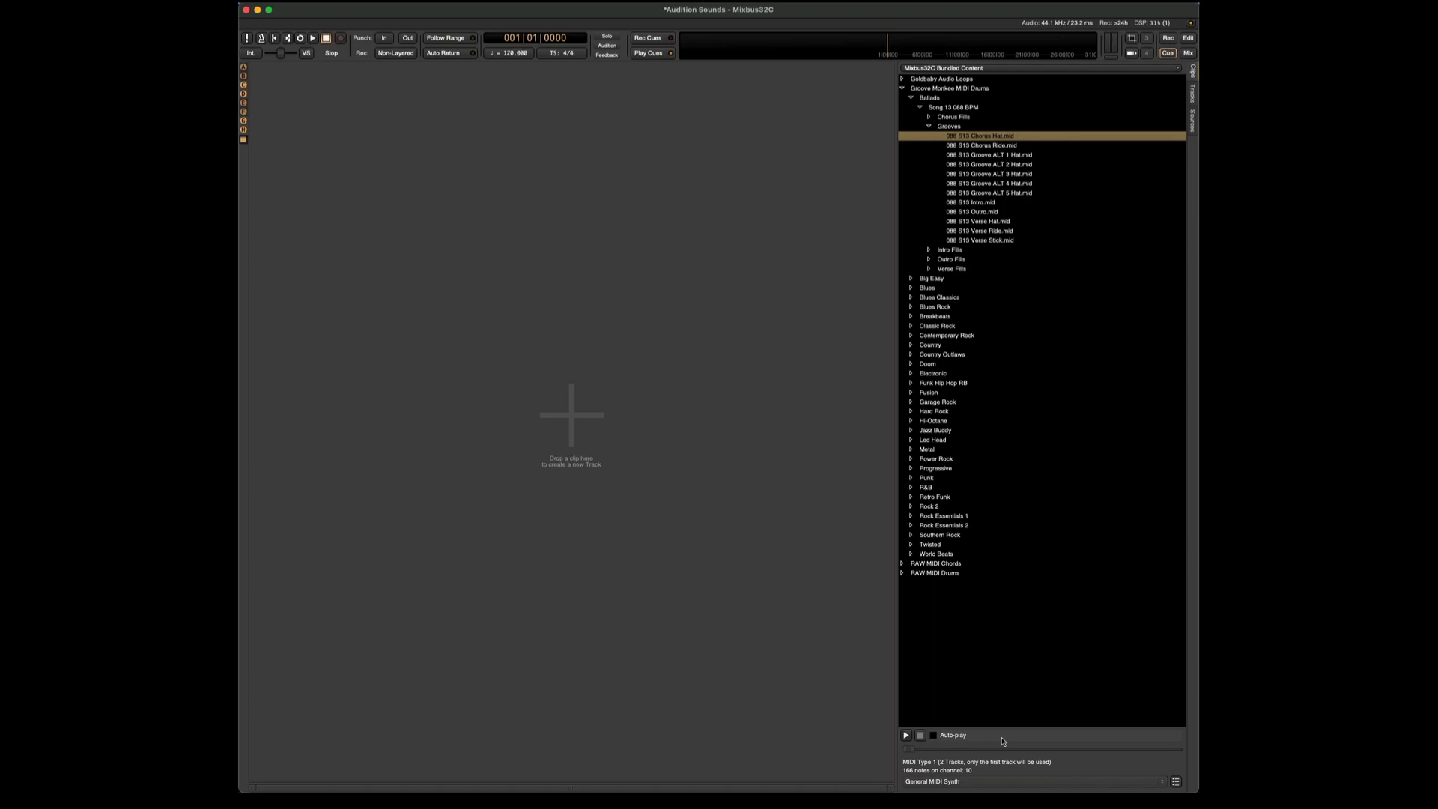
{"action": "mouse_move", "coordinate": [970, 138]}
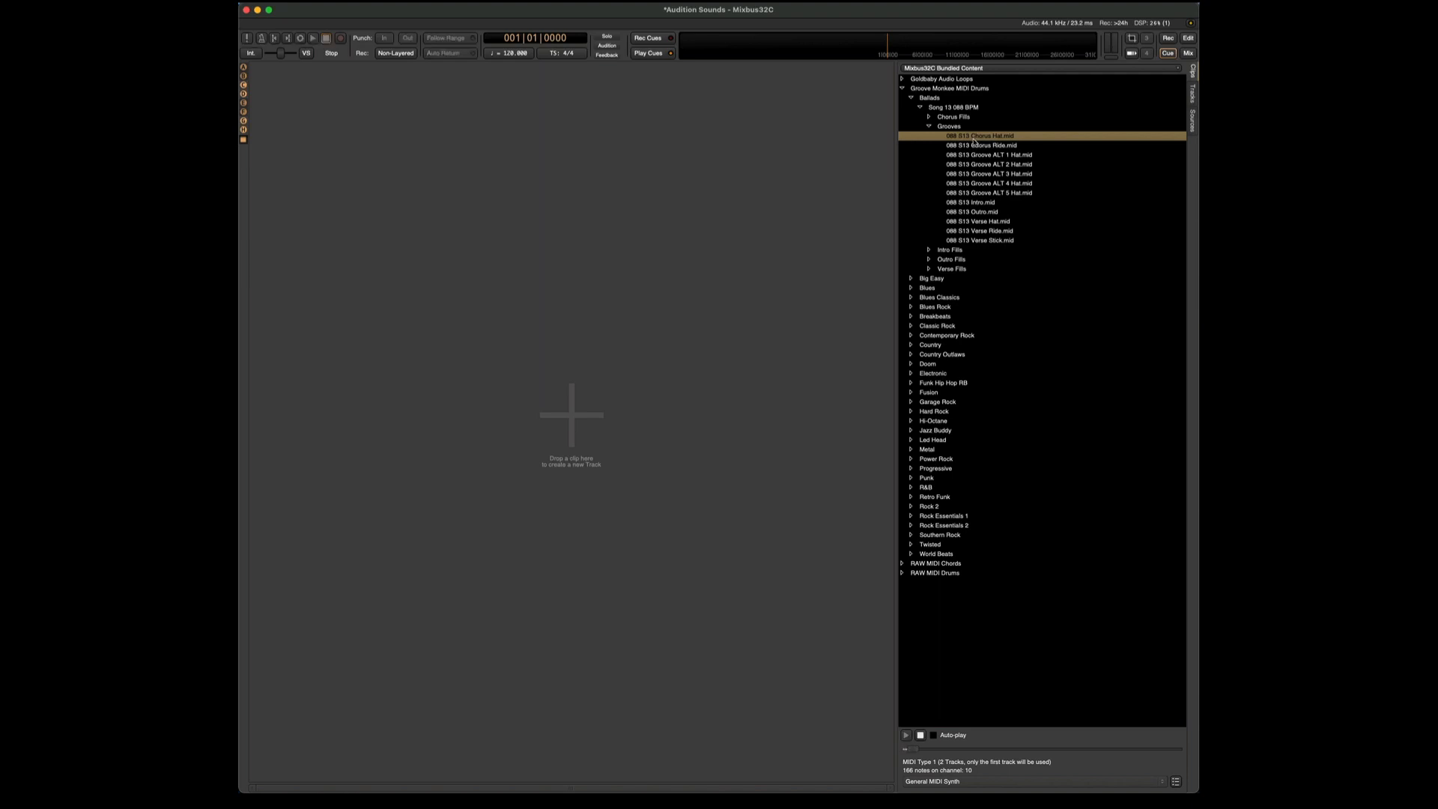
Stop the groove preview, check the audition synth's channel 10 drum kits, and adjust the browser
{"action": "left_click", "coordinate": [609, 46]}
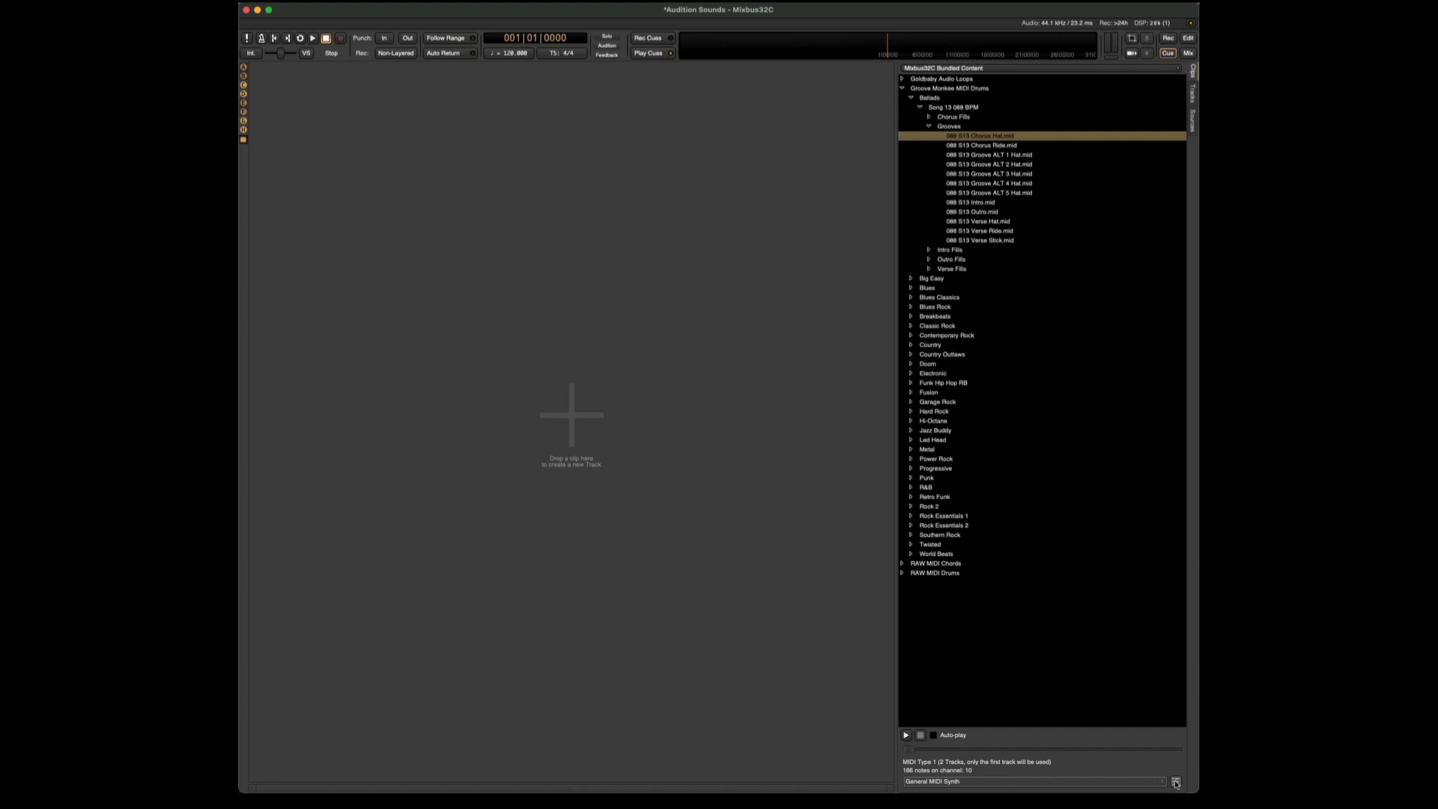
{"action": "left_click", "coordinate": [1179, 782]}
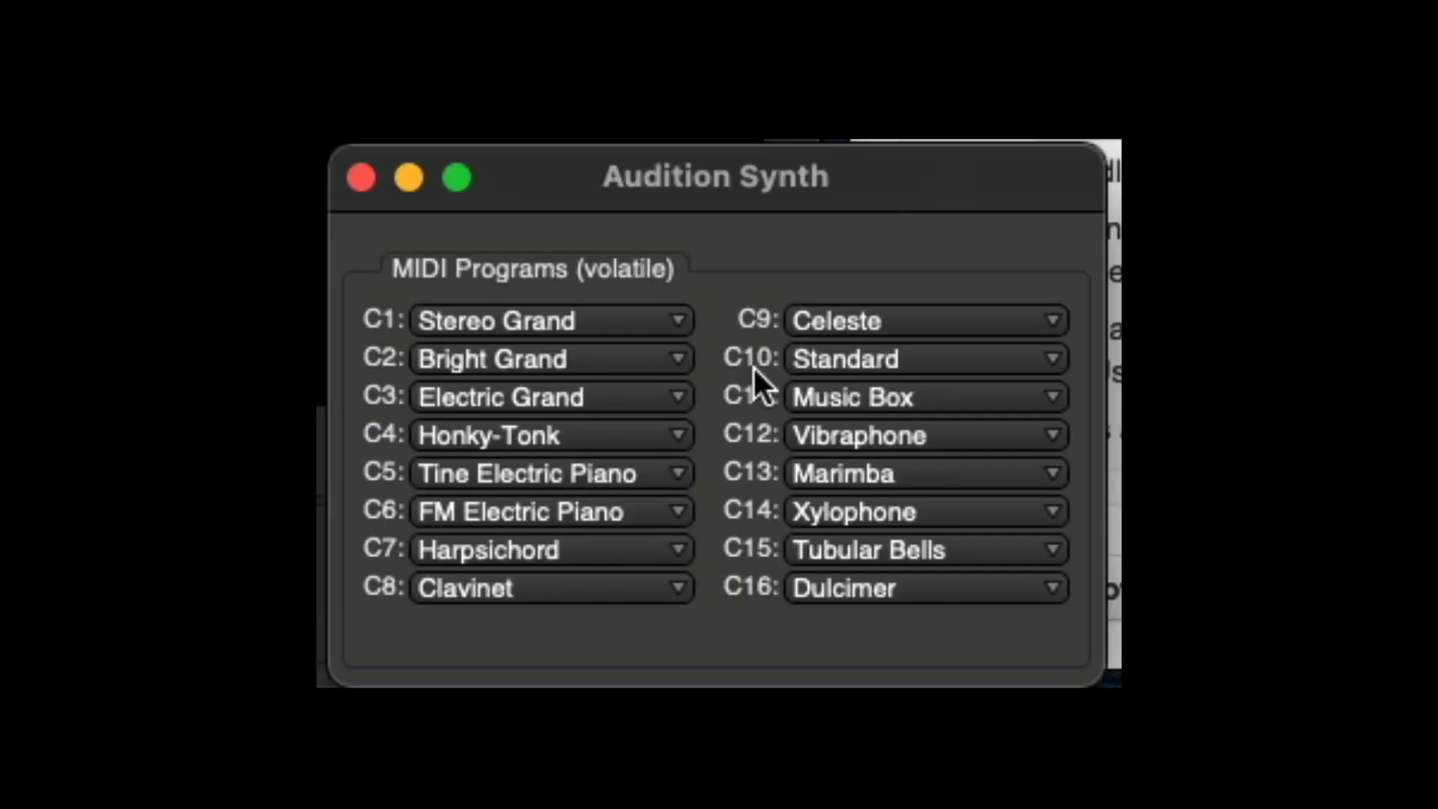
{"action": "left_click", "coordinate": [921, 359]}
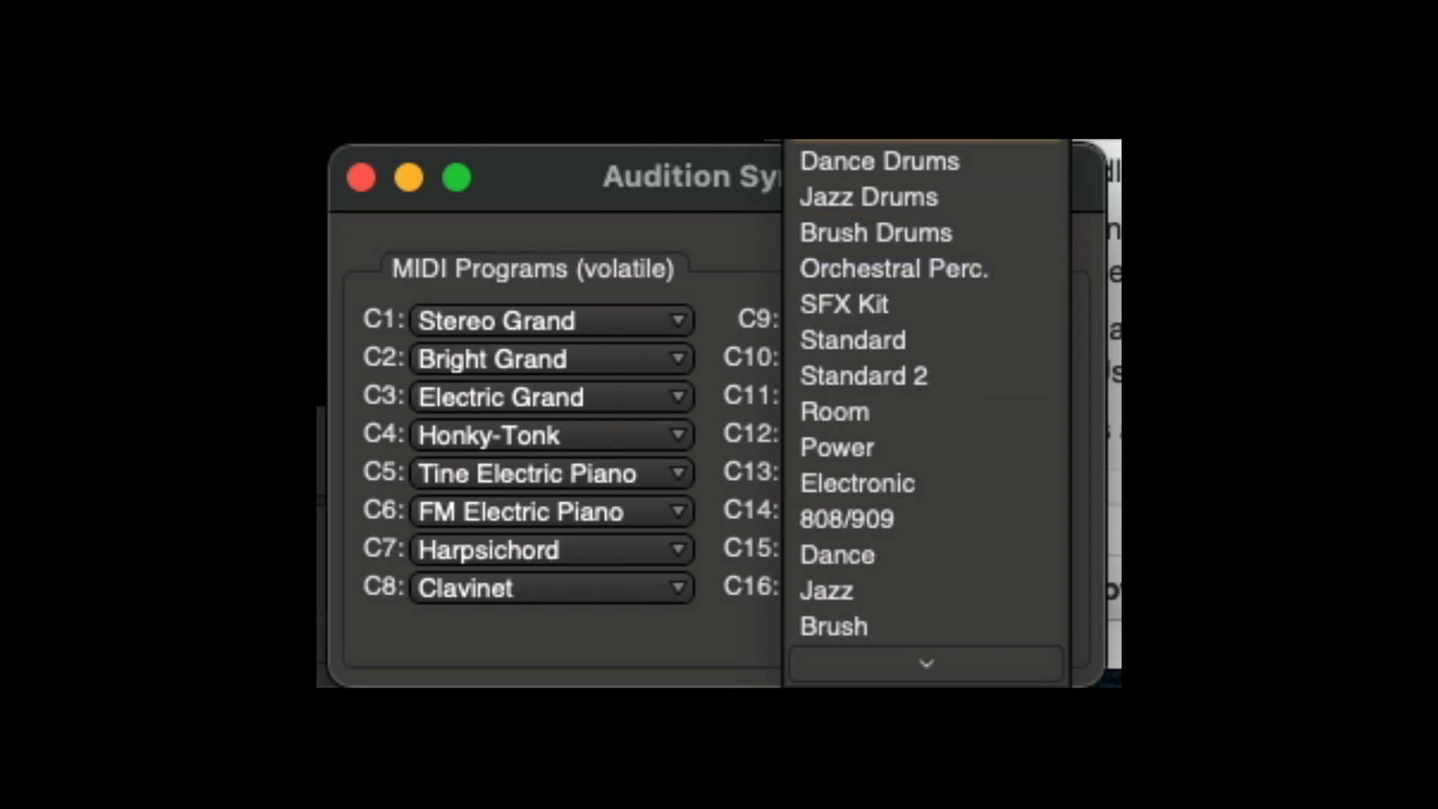
{"action": "mouse_move", "coordinate": [897, 441]}
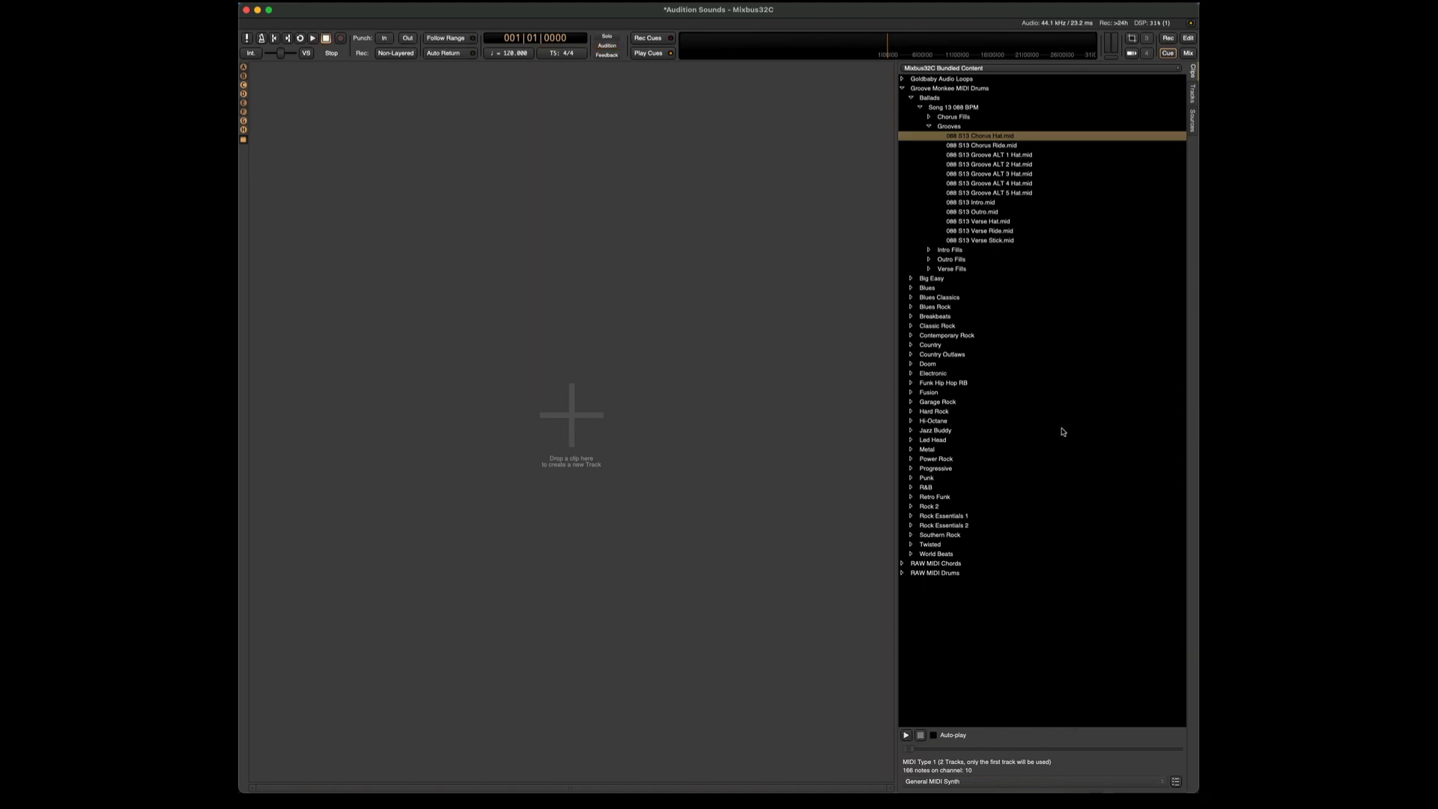
{"action": "left_click_drag", "start_coordinate": [979, 135], "coordinate": [800, 135]}
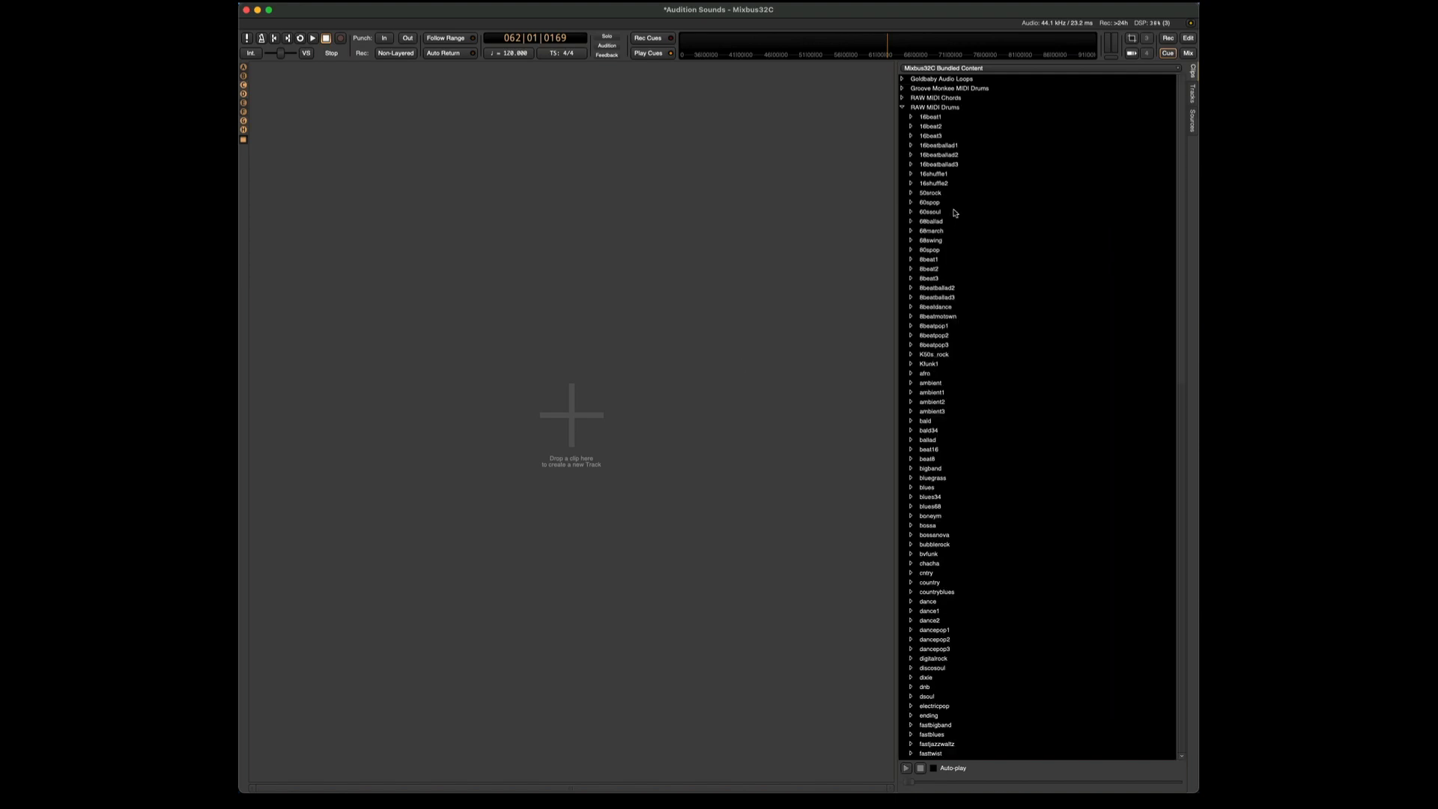
Scroll down to the RAW MIDI Drums techno folder and expand it for kick_techno.mid
{"action": "scroll", "scroll_direction": "down", "scroll_amount": 3}
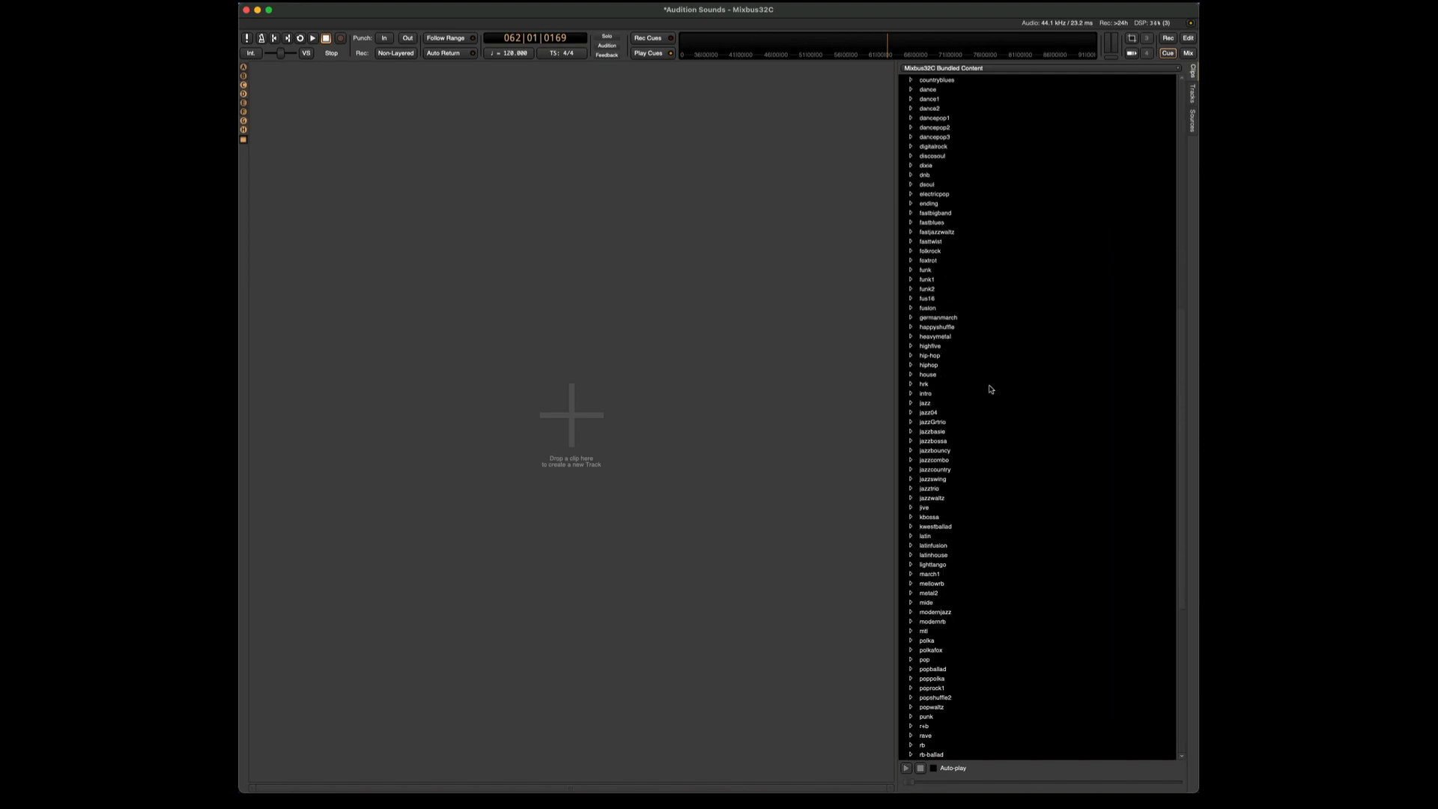
{"action": "scroll", "scroll_direction": "down", "scroll_amount": 3}
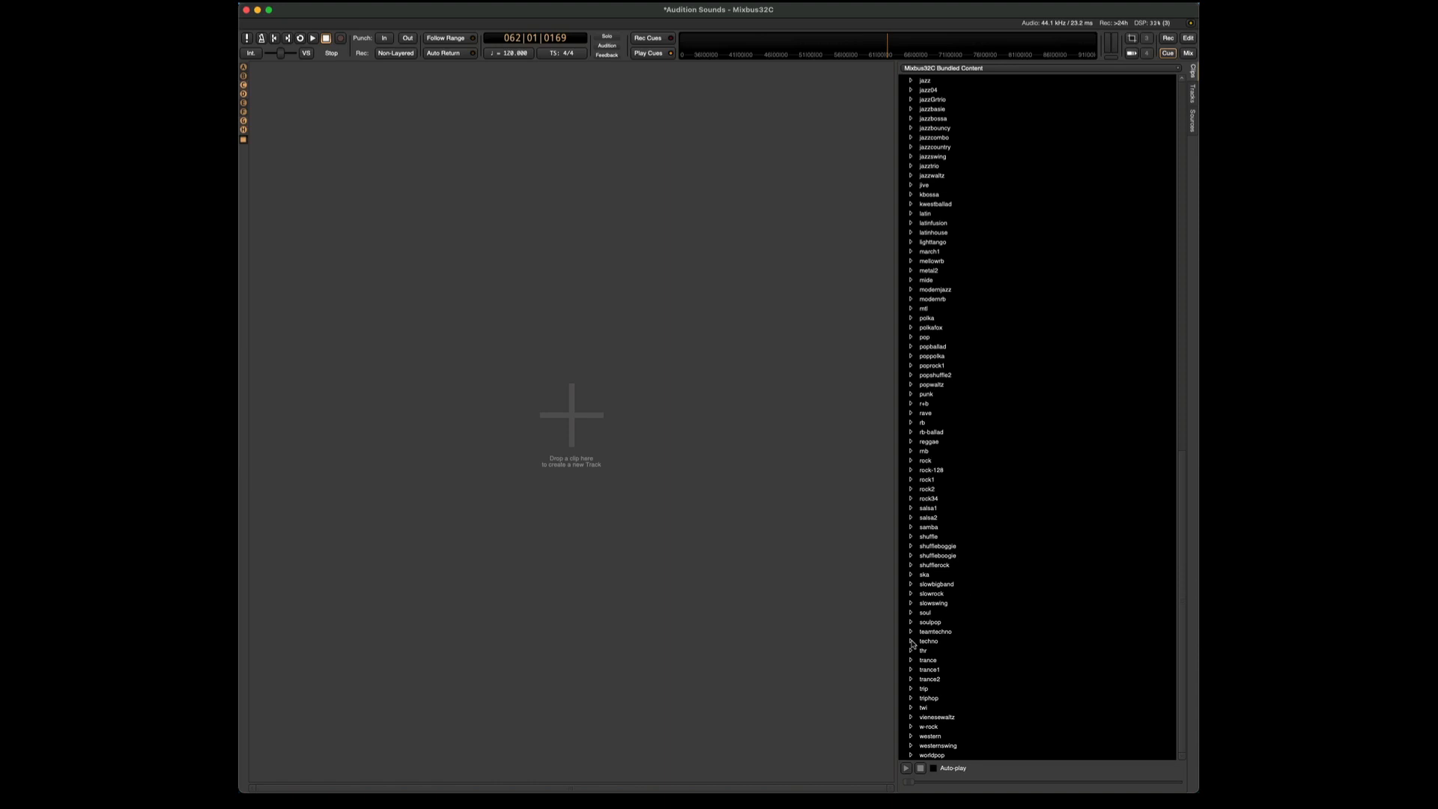
{"action": "left_click", "coordinate": [955, 660]}
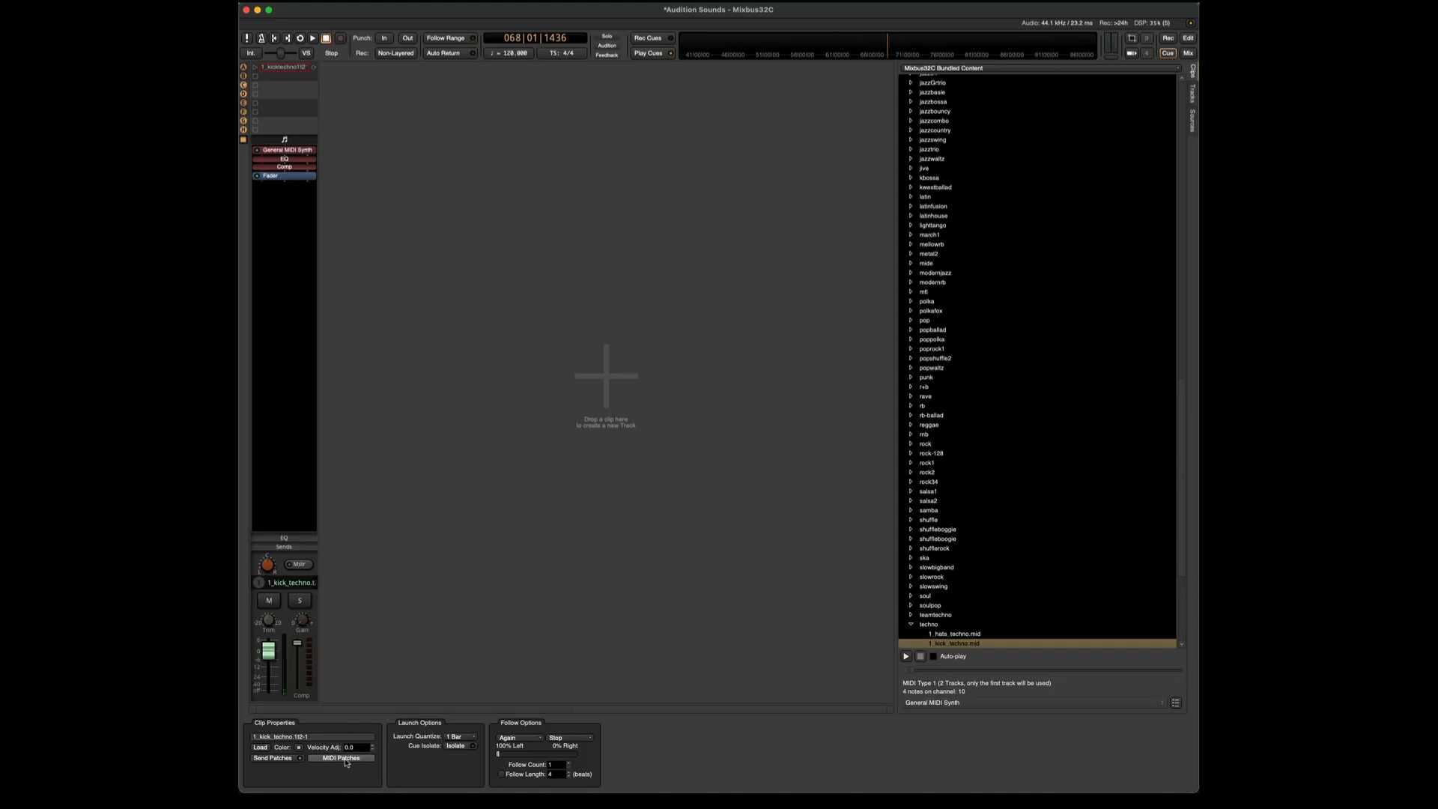
Adjust the kick strip's EQ filter setting before adding 3_snare_technointro.mid
{"action": "left_click", "coordinate": [342, 757]}
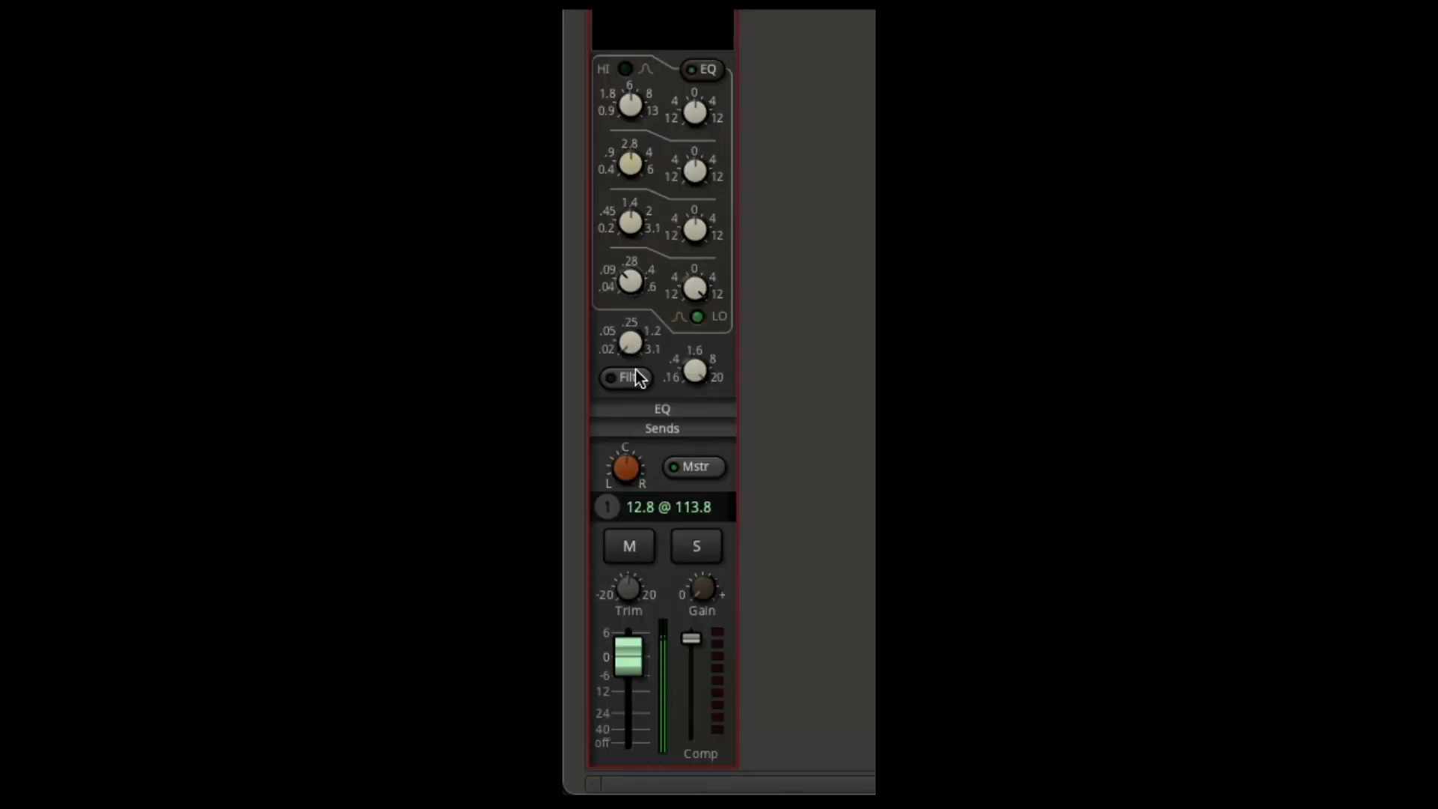
{"action": "left_click_drag", "start_coordinate": [695, 369], "coordinate": [695, 380]}
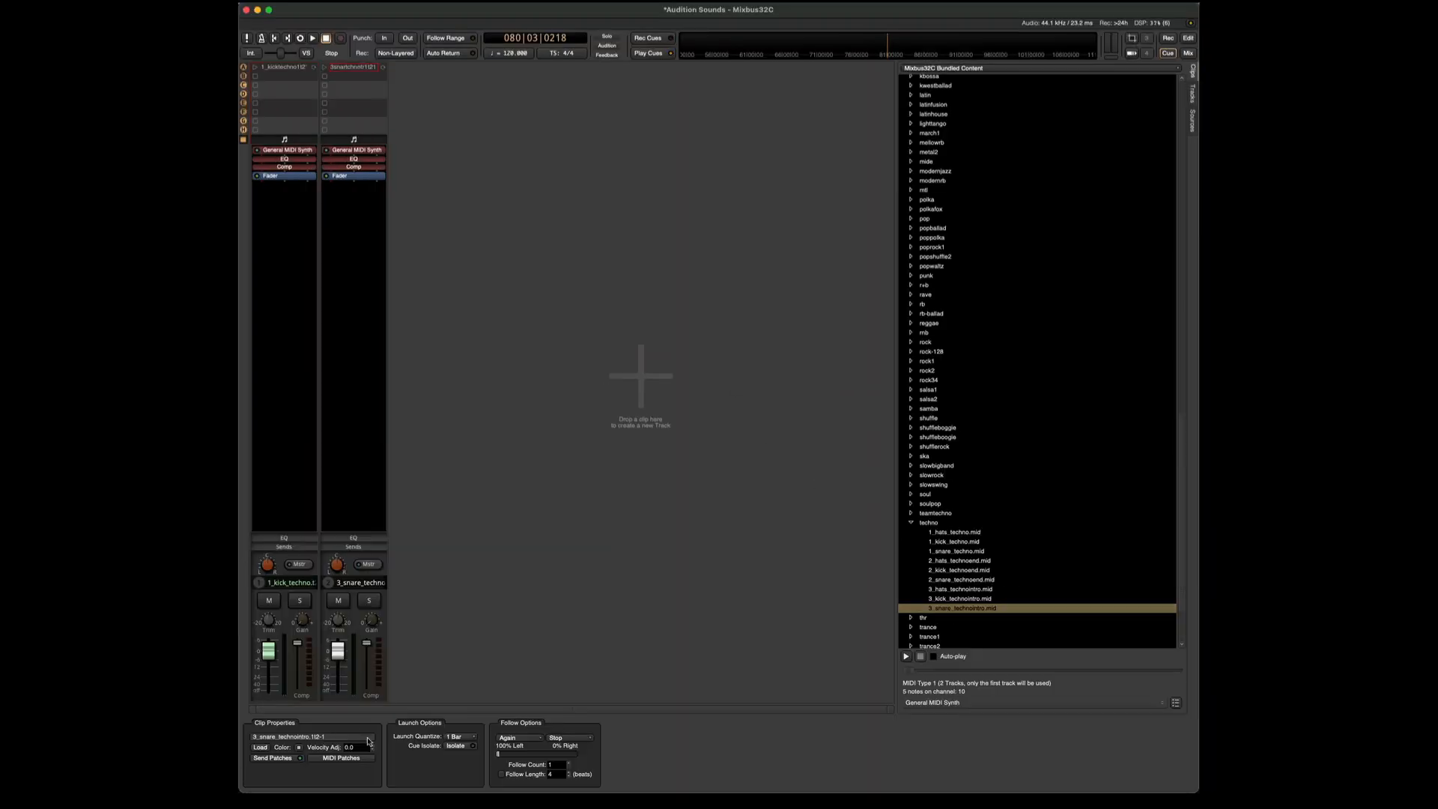
Launch the cue to play the kick and snare clips together, then stop
{"action": "left_click", "coordinate": [340, 757]}
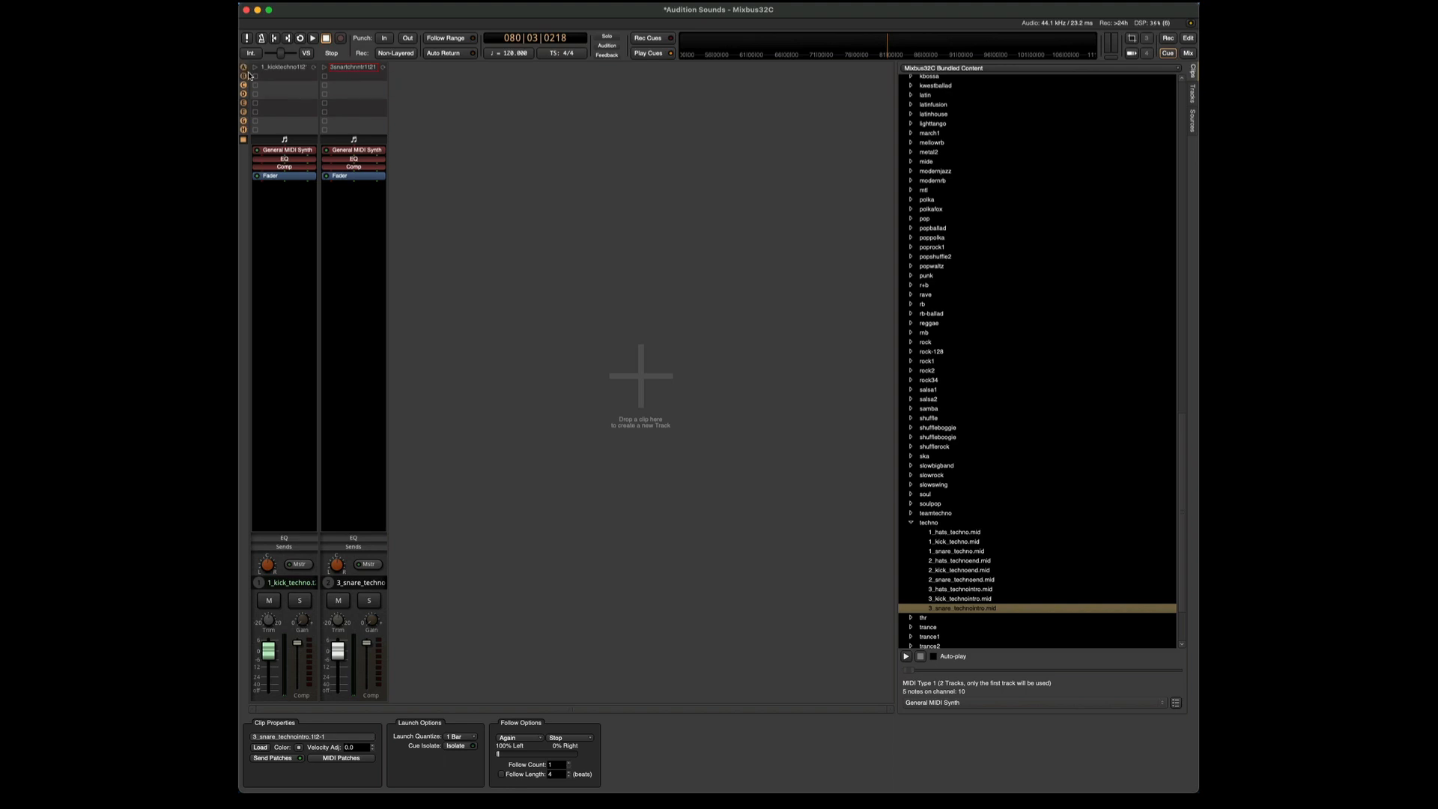
{"action": "left_click", "coordinate": [319, 36]}
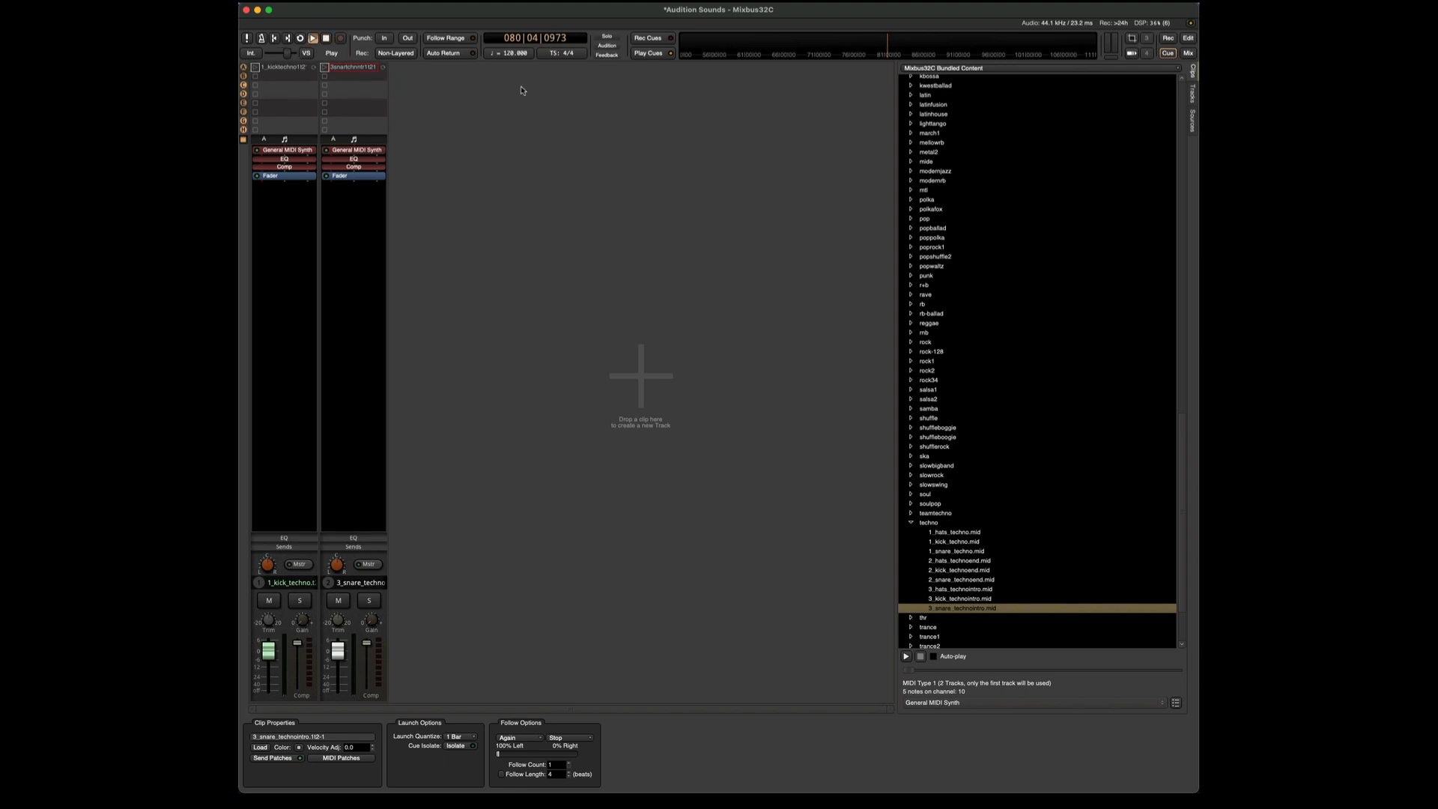
{"action": "left_click", "coordinate": [315, 38]}
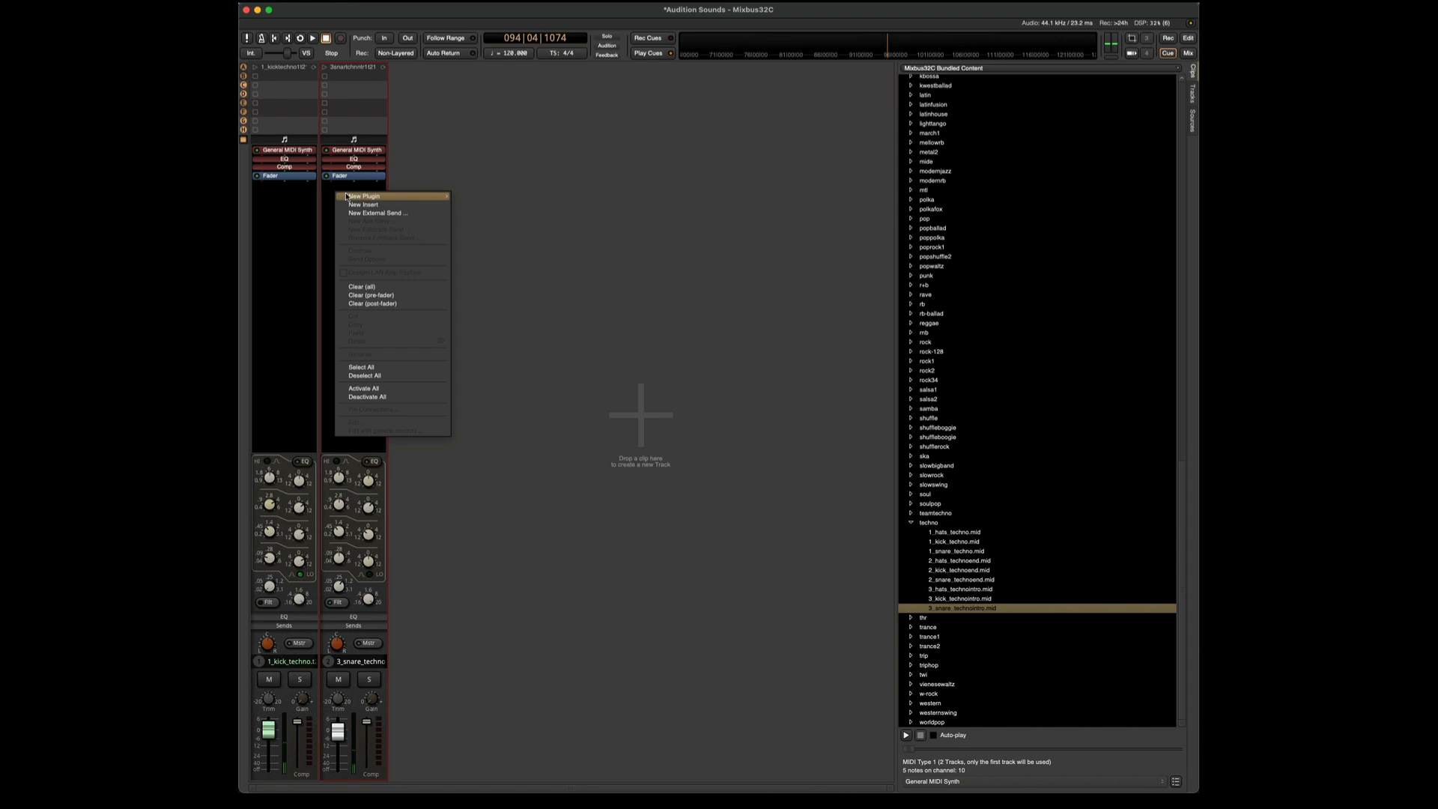
Insert XT-3D Triple Delay on the snare with the Dot 8th preset and close its window
{"action": "left_click", "coordinate": [364, 195]}
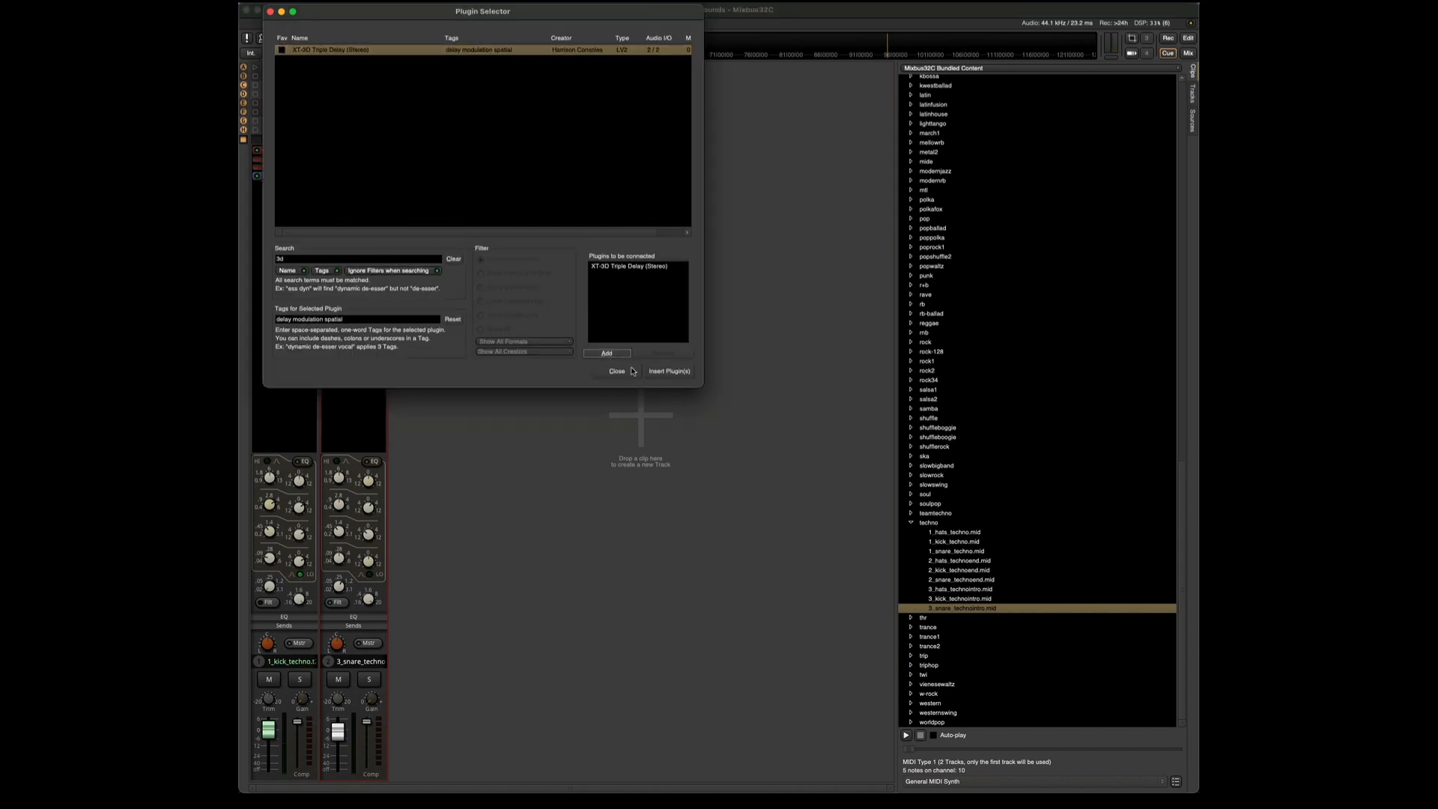
{"action": "left_click", "coordinate": [669, 371]}
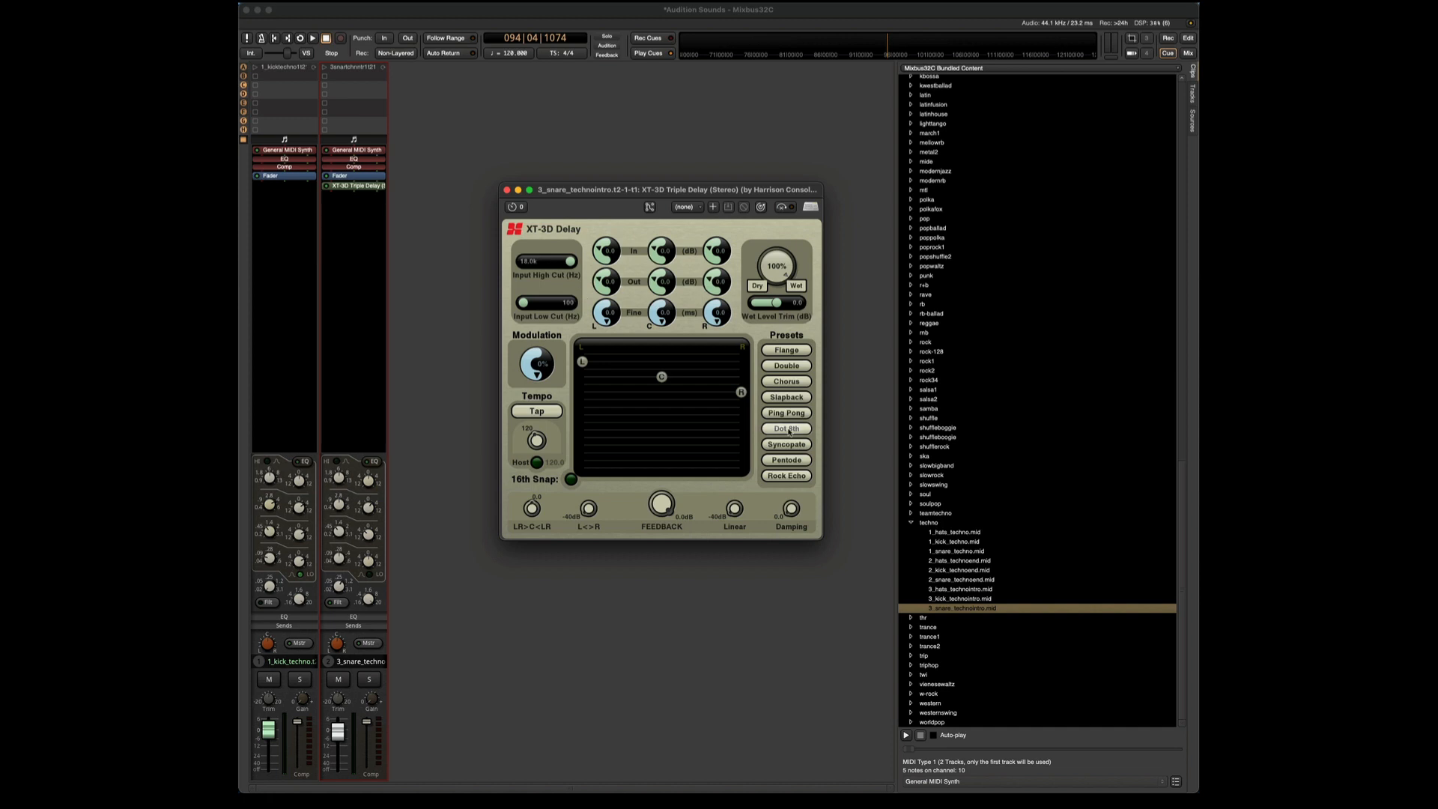
{"action": "left_click", "coordinate": [787, 428]}
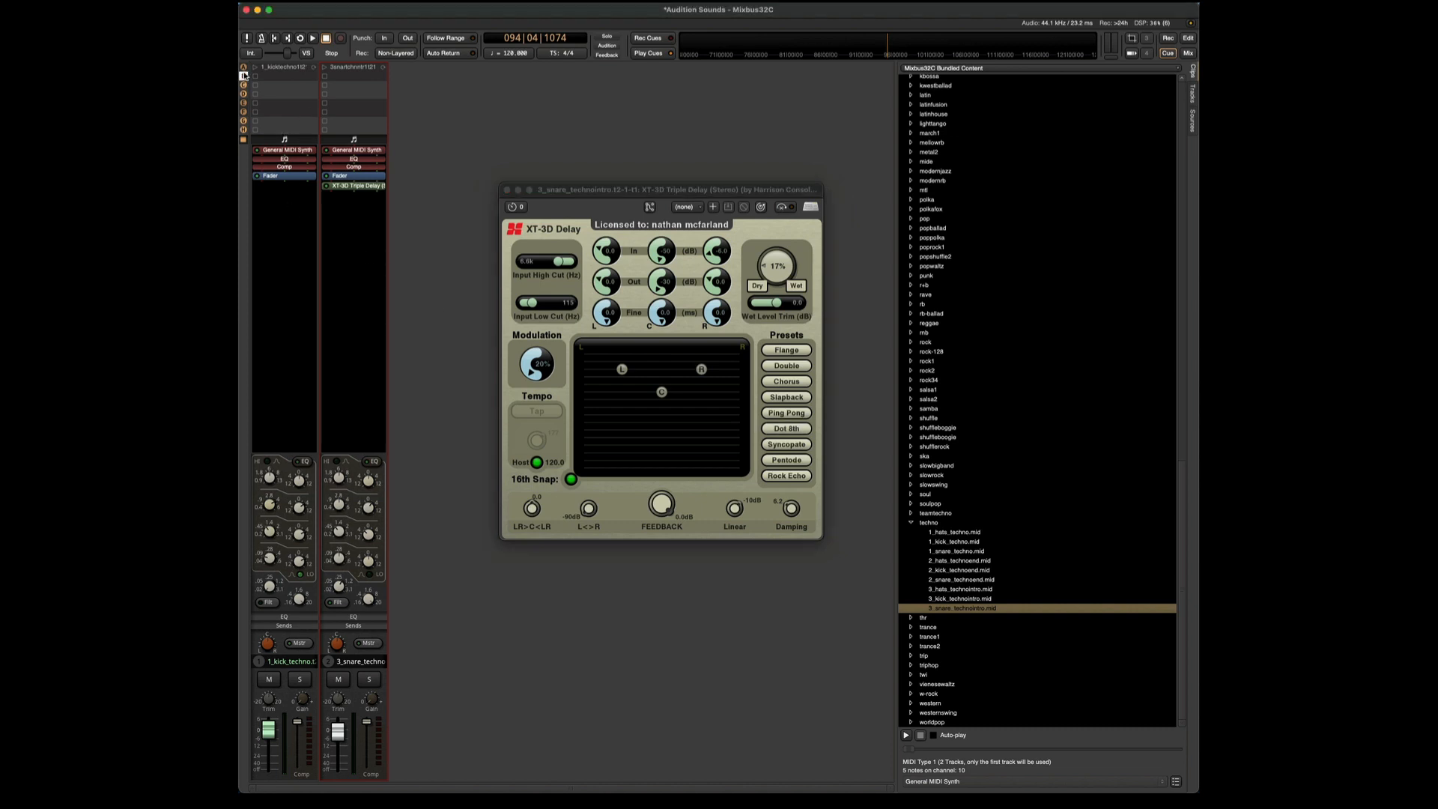
{"action": "left_click", "coordinate": [317, 38]}
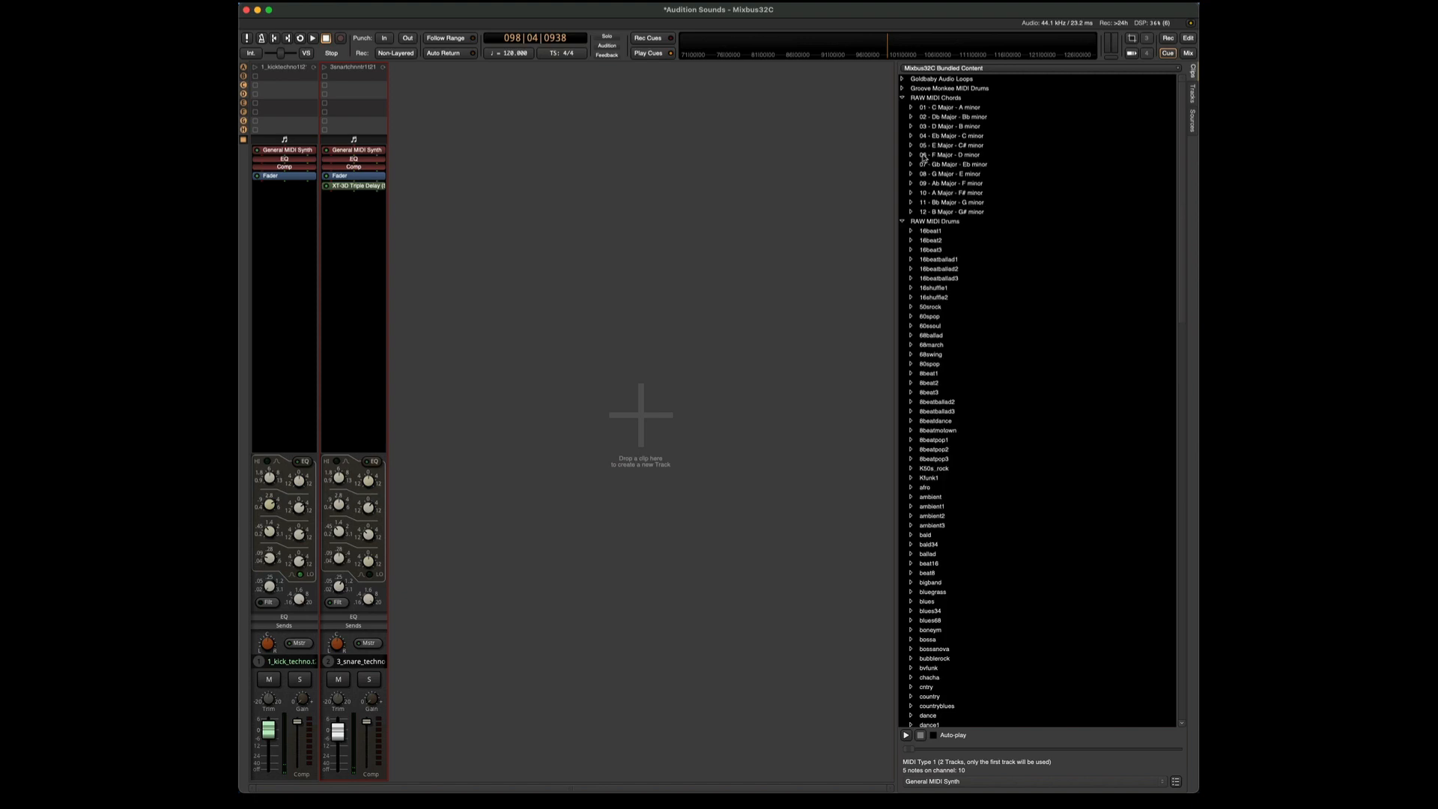
Pick the F - I IV V I major progression and set Audition Synth channel 1 to Warm Pad
{"action": "left_click", "coordinate": [910, 154]}
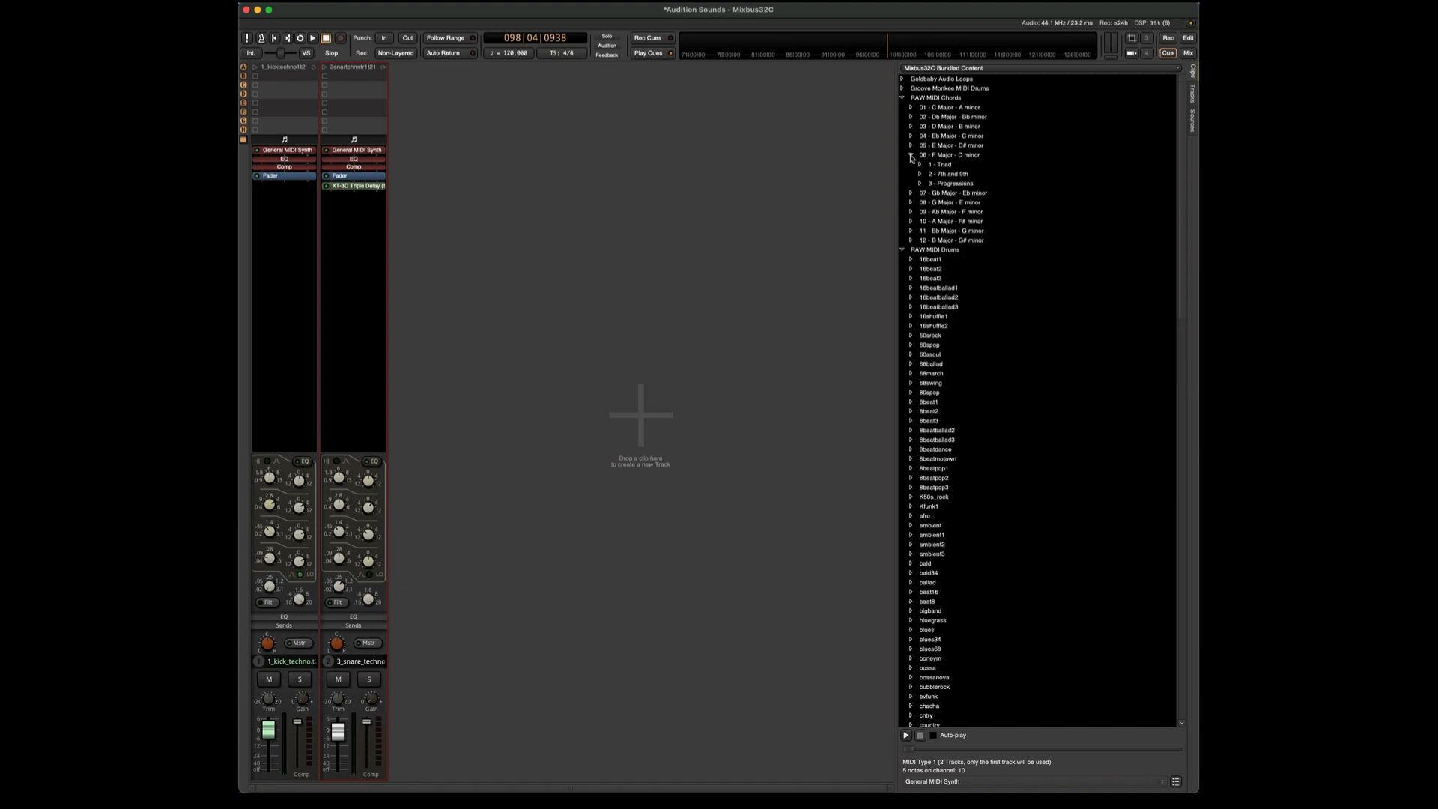
{"action": "left_click", "coordinate": [918, 183]}
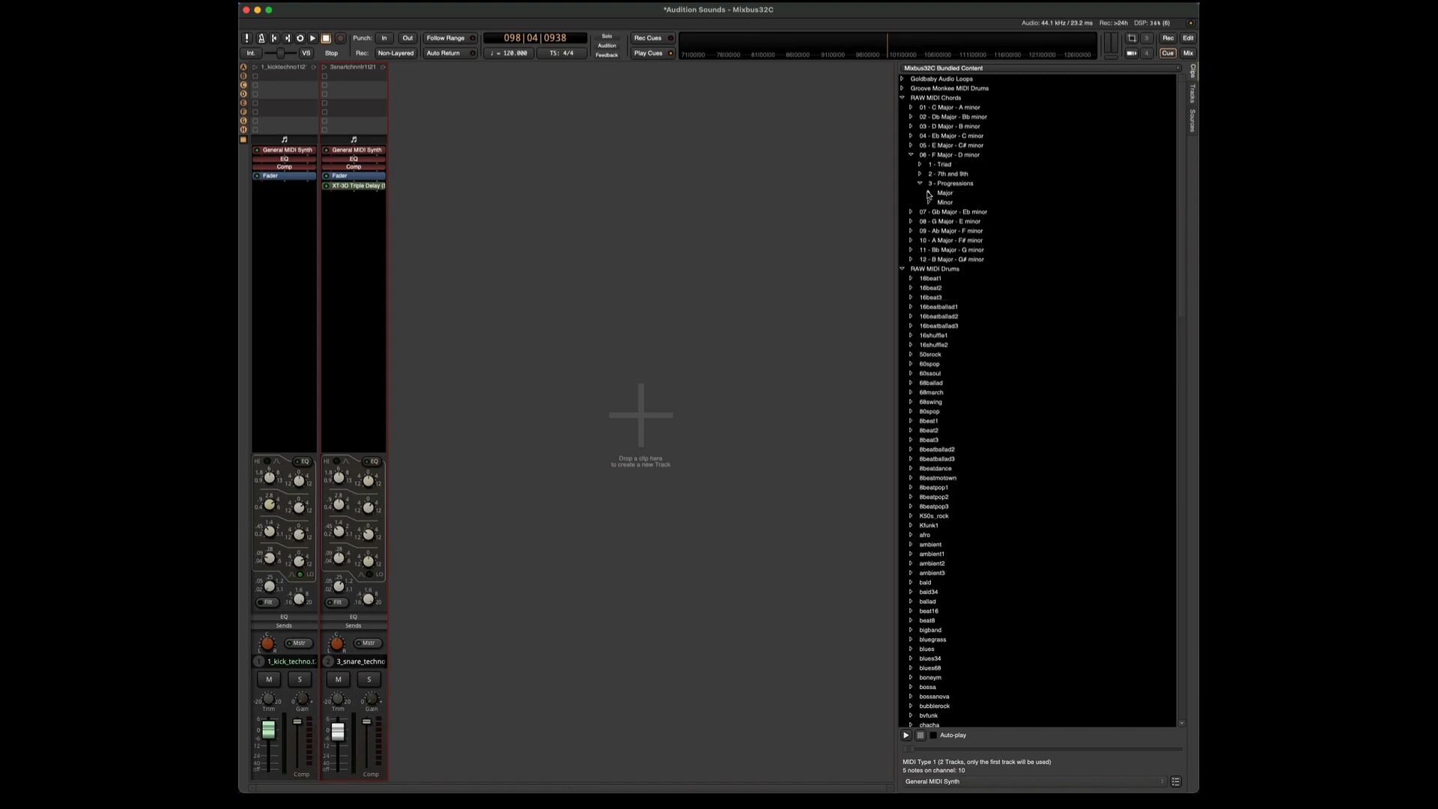
{"action": "left_click", "coordinate": [924, 193]}
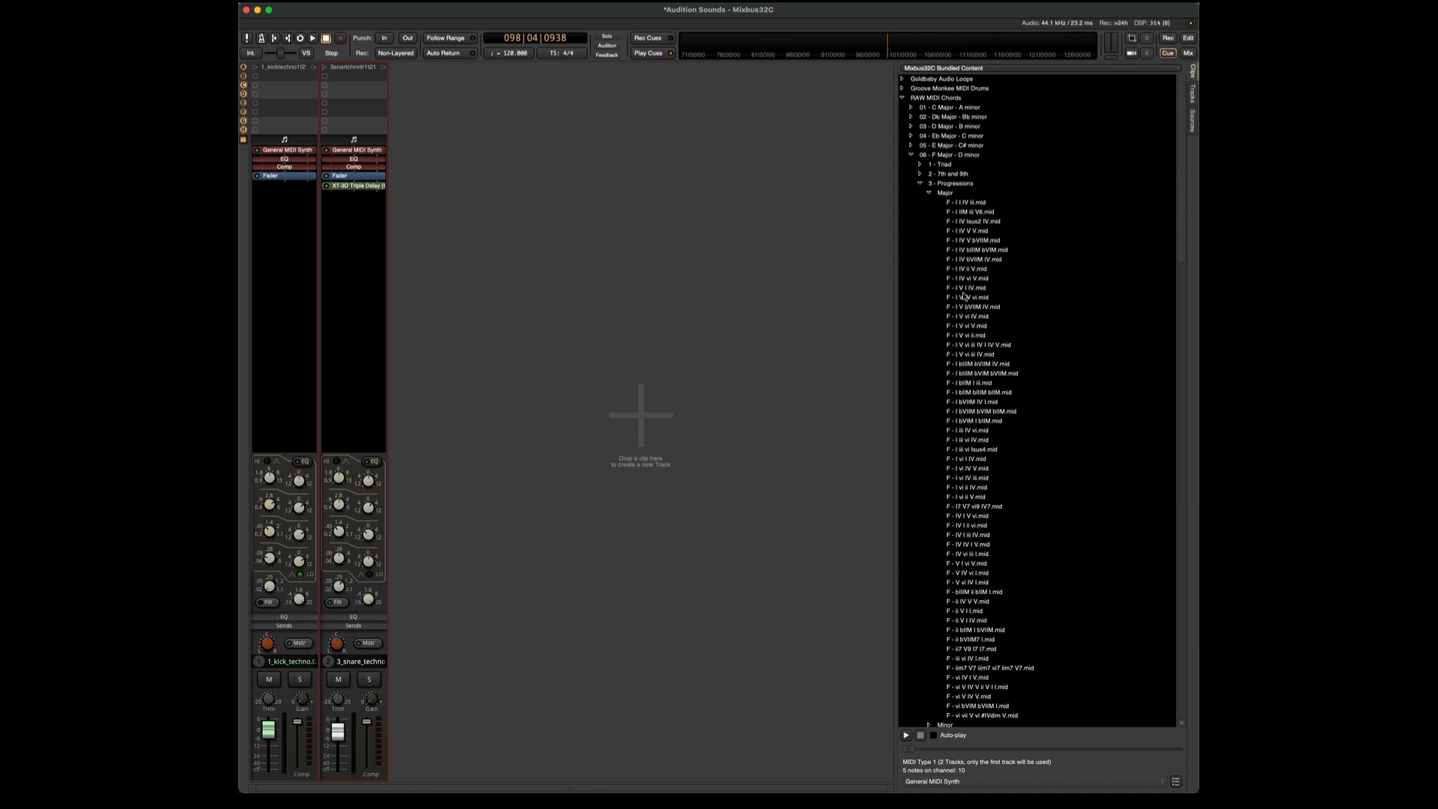
{"action": "left_click", "coordinate": [963, 268]}
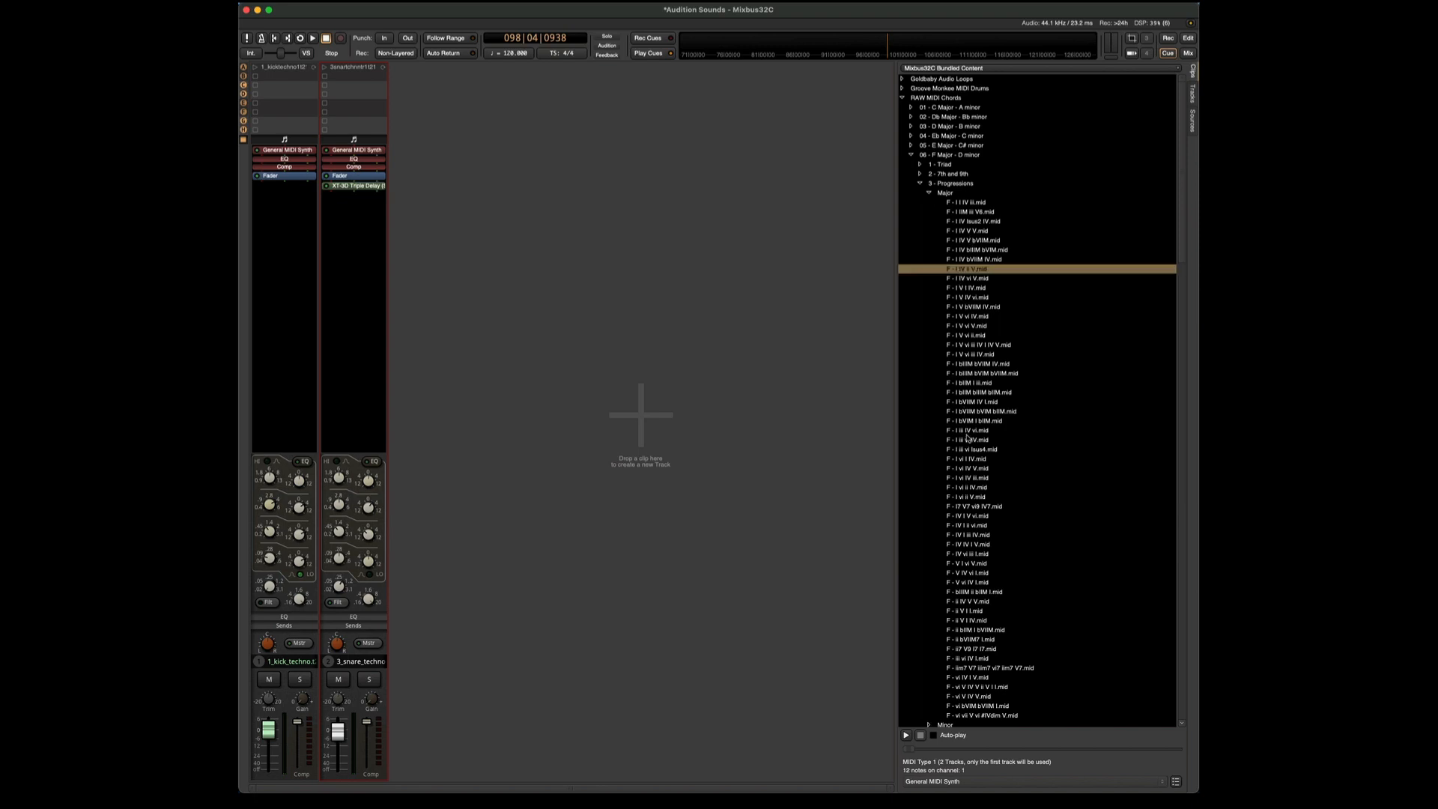
{"action": "mouse_move", "coordinate": [1018, 790]}
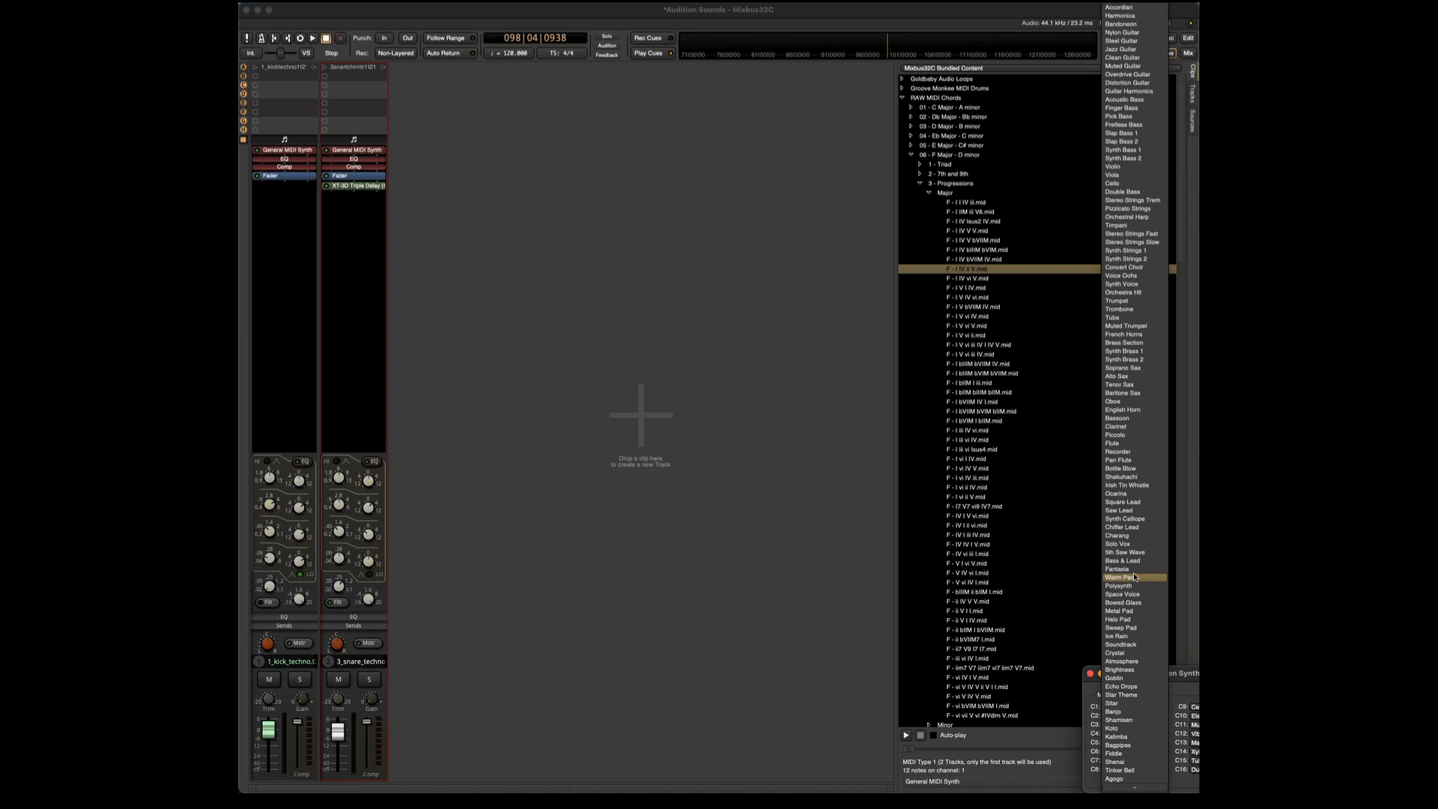
{"action": "left_click", "coordinate": [1118, 577]}
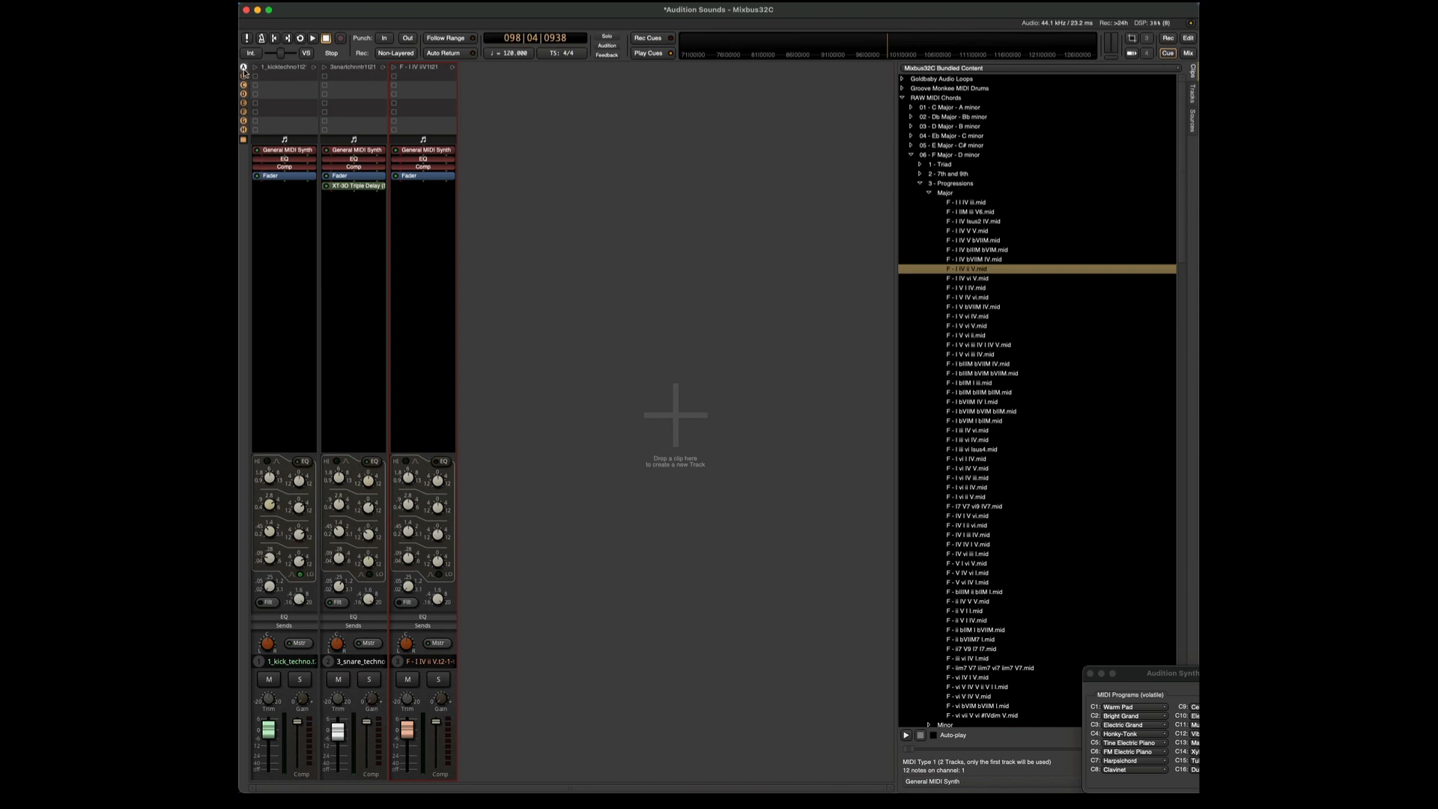
Trigger the cue row so the kick, delayed snare and Warm Pad chords sound together
{"action": "left_click", "coordinate": [319, 39]}
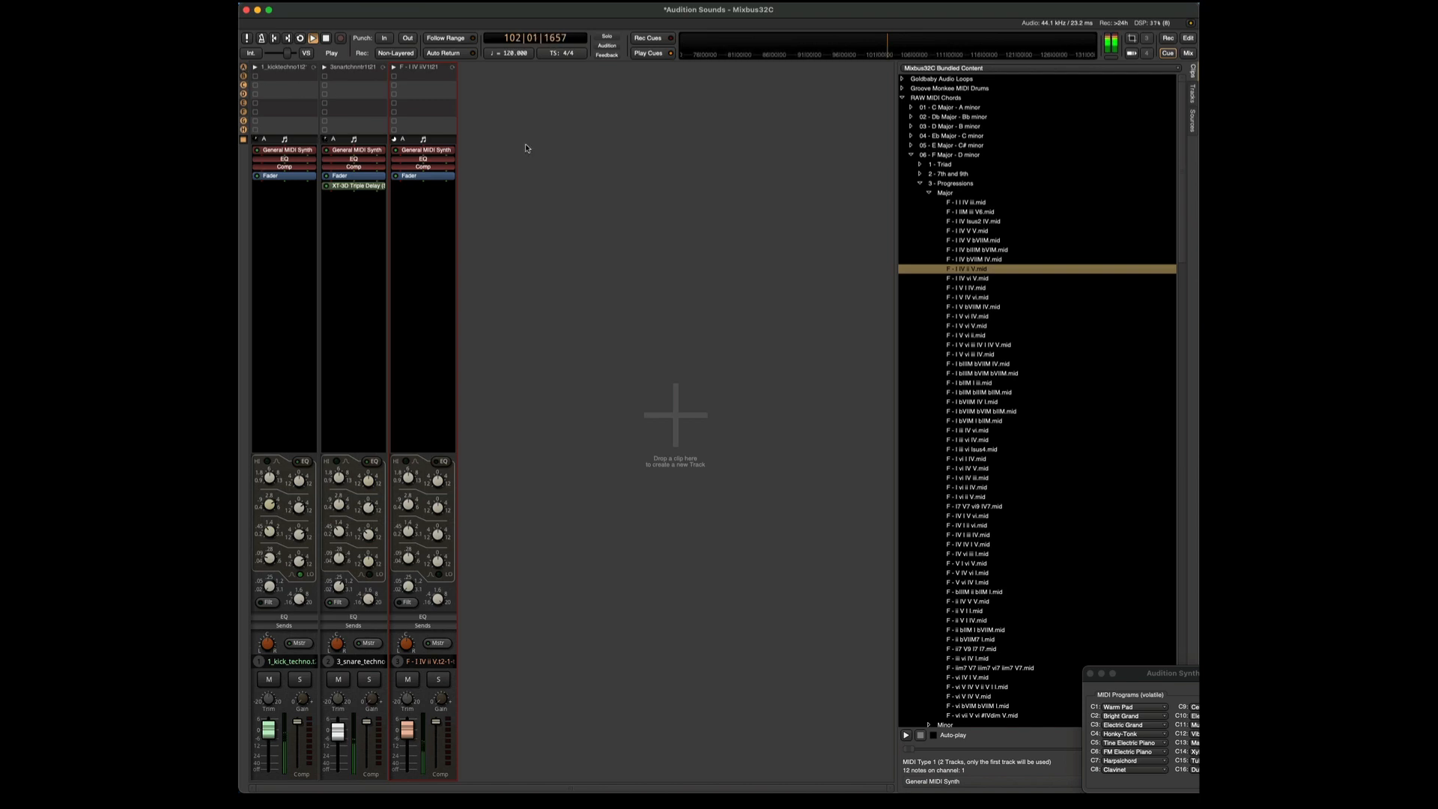
{"action": "left_click", "coordinate": [314, 38]}
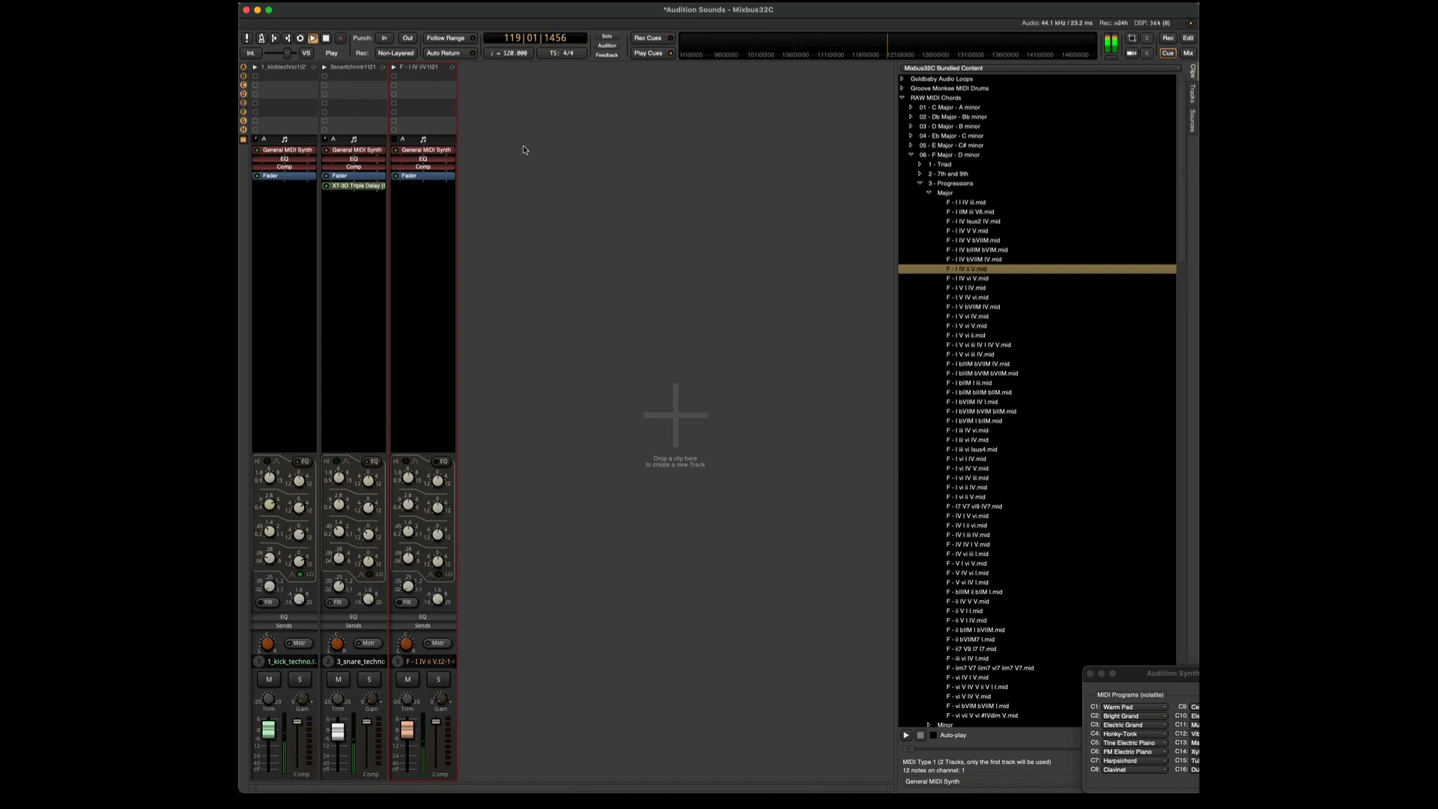